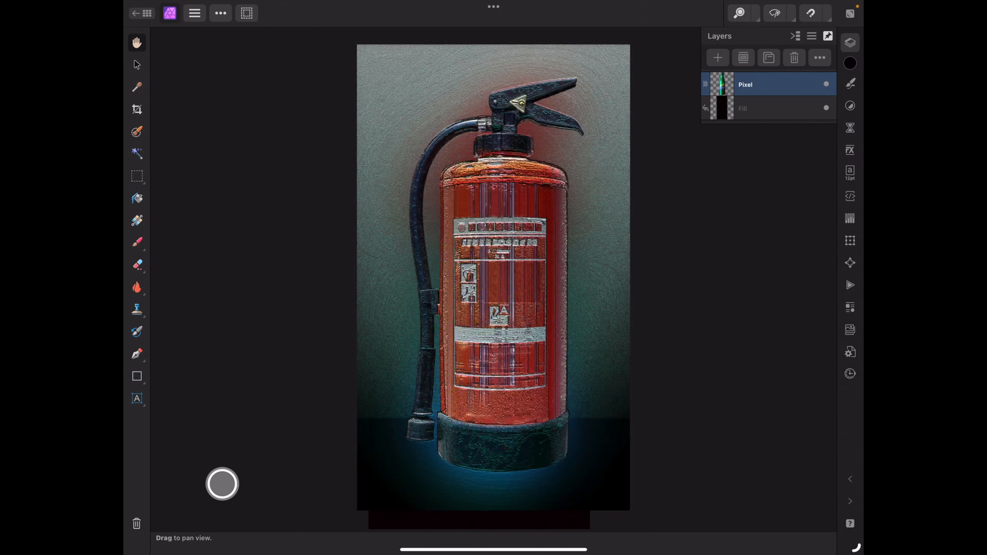
# Switch the view to the Sprite bottle document on black
pyautogui.click(717, 57)
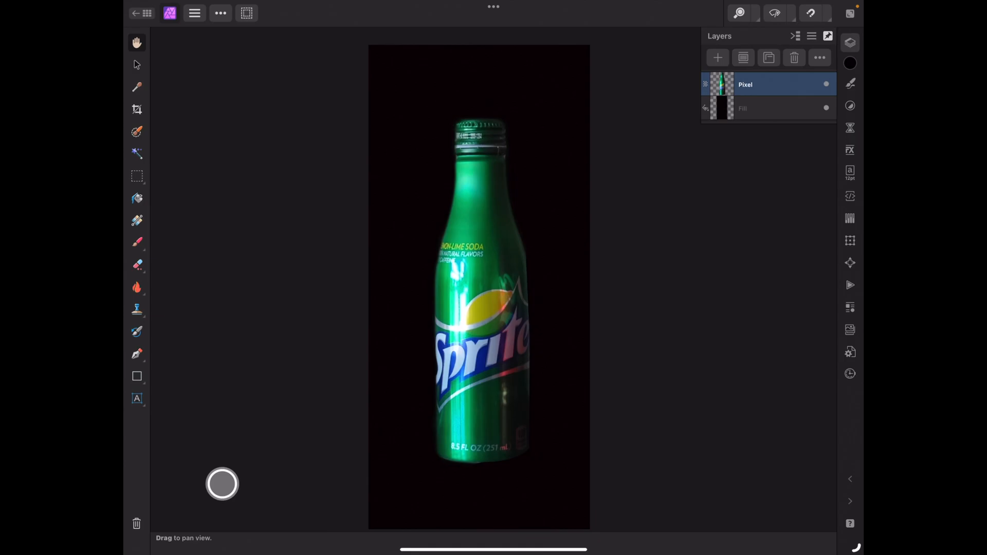
# Open the Layer FX studio for the bottle's pixel layer
pyautogui.click(827, 108)
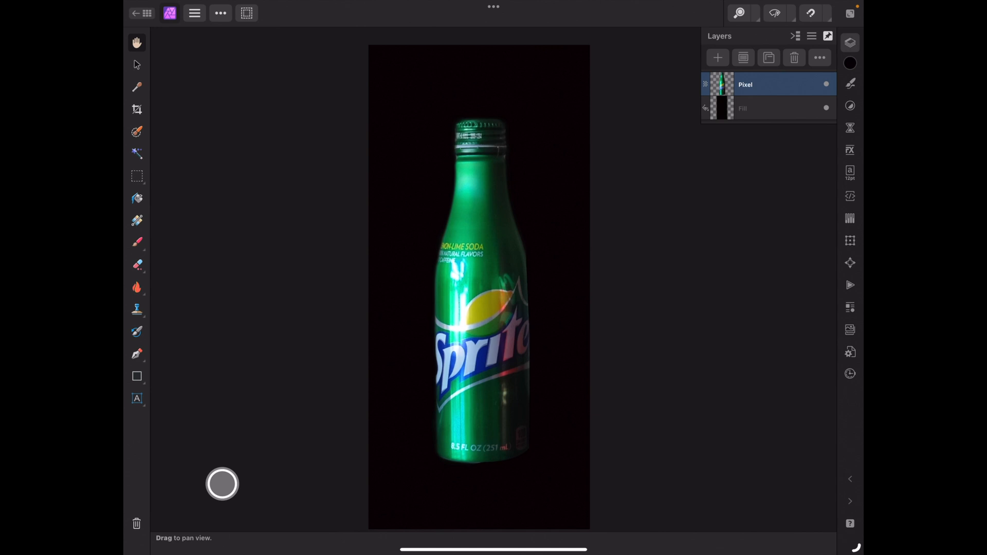
pyautogui.click(850, 150)
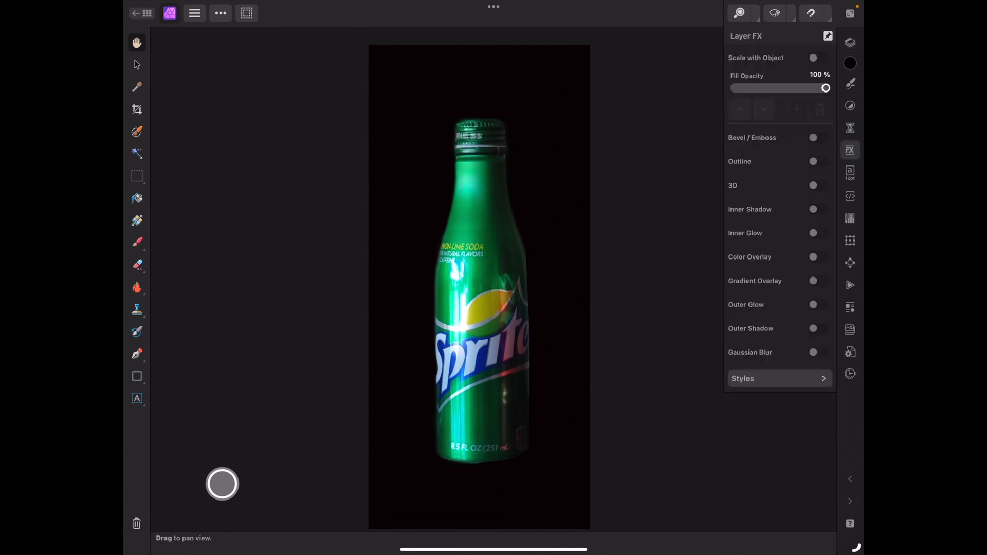
# Try an Outer Glow with lower opacity, smaller radius and cyan colour, then switch it off
pyautogui.click(823, 304)
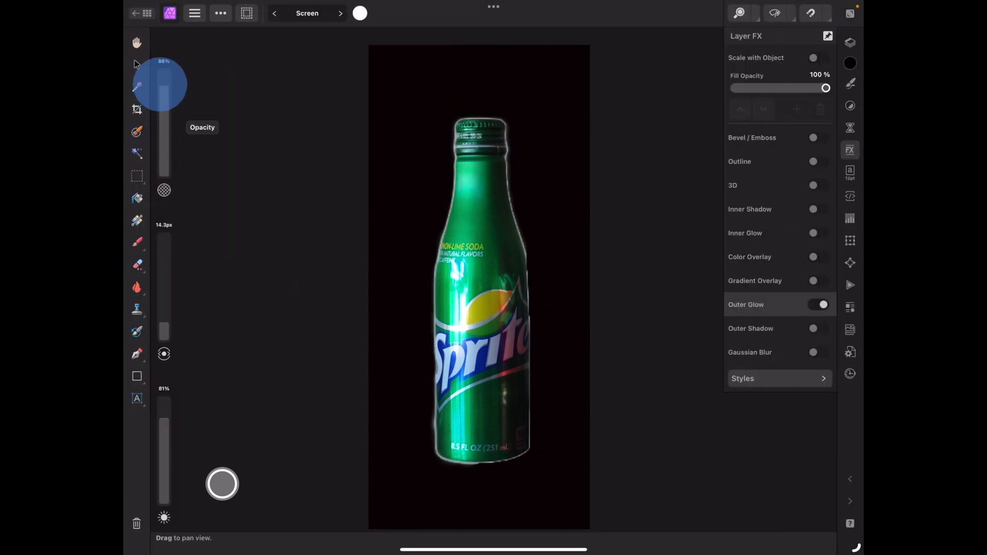
pyautogui.moveTo(163, 83); pyautogui.dragTo(164, 151)
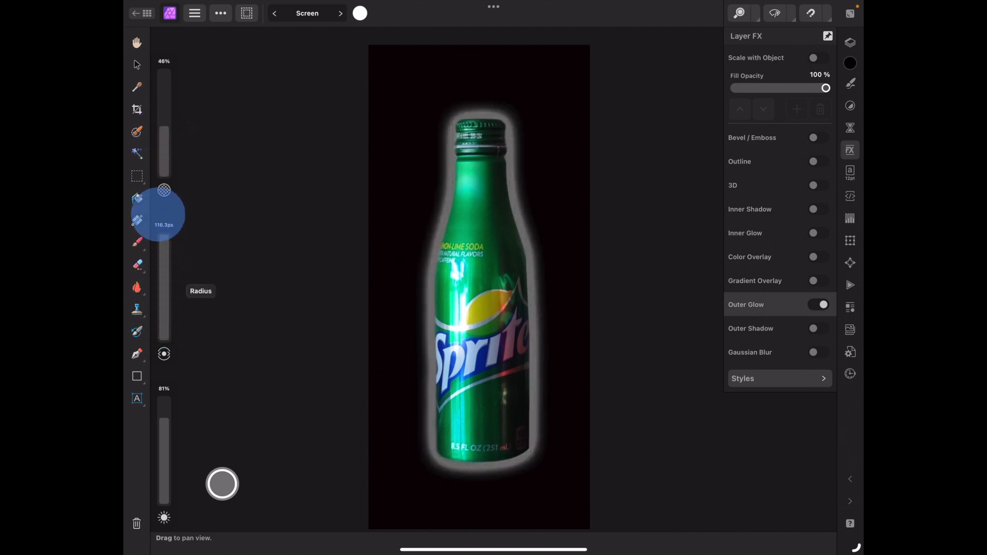
pyautogui.moveTo(163, 211); pyautogui.dragTo(163, 189)
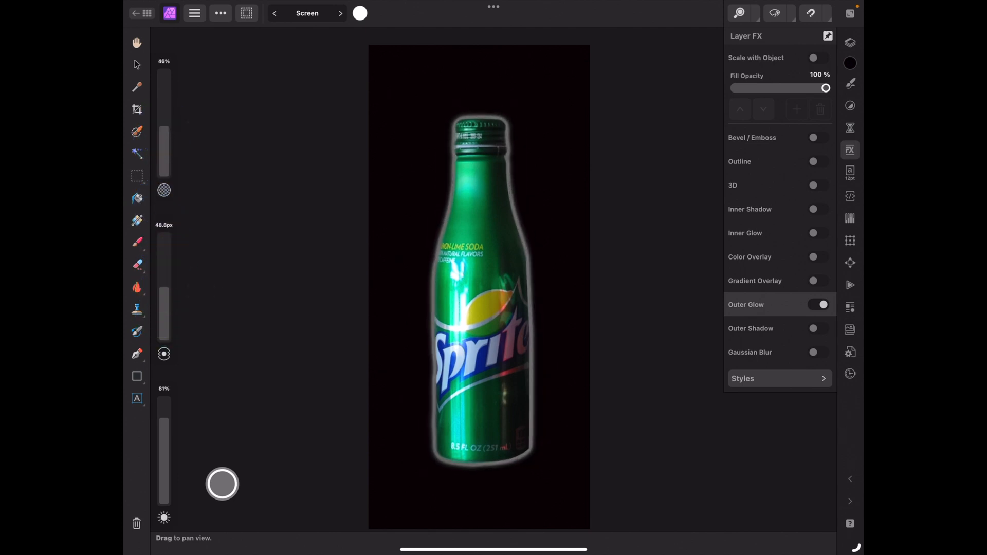
pyautogui.click(360, 12)
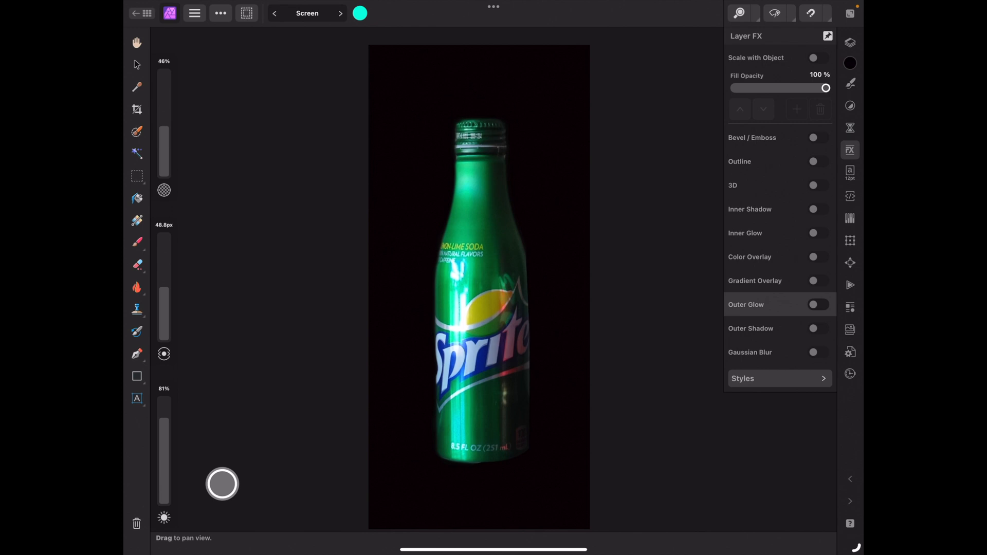
pyautogui.click(849, 42)
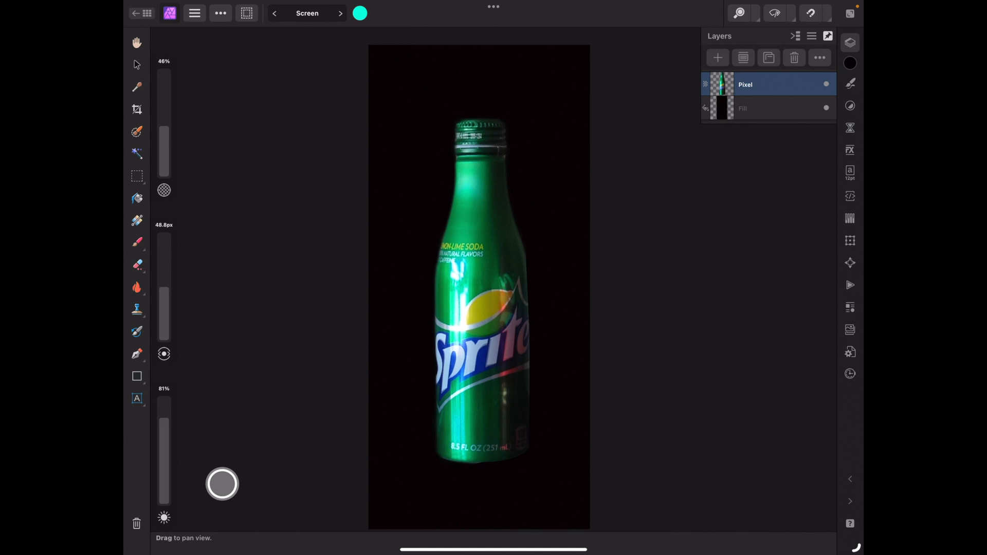
# Duplicate the bottle layer and select the bottle's outline from the lower copy
pyautogui.click(626, 273)
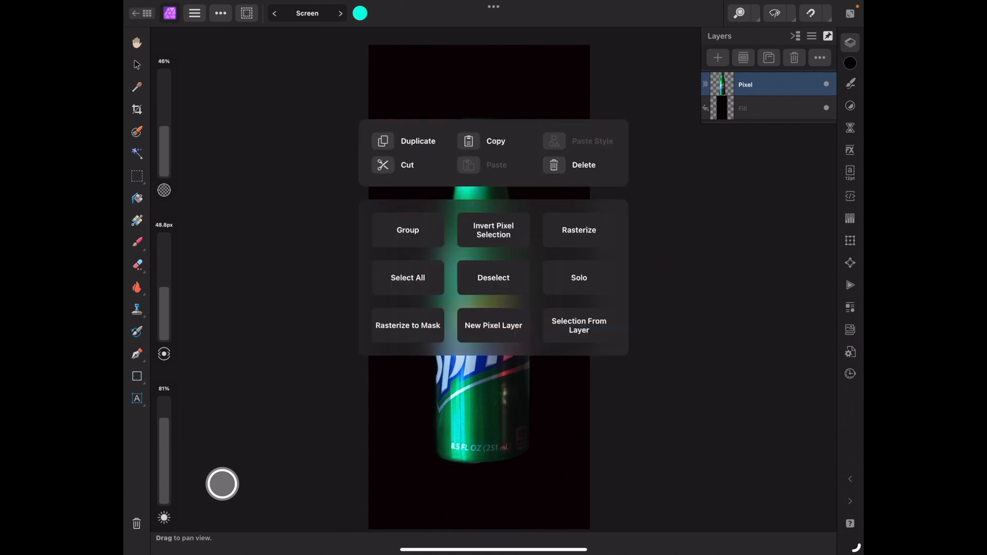
pyautogui.click(493, 326)
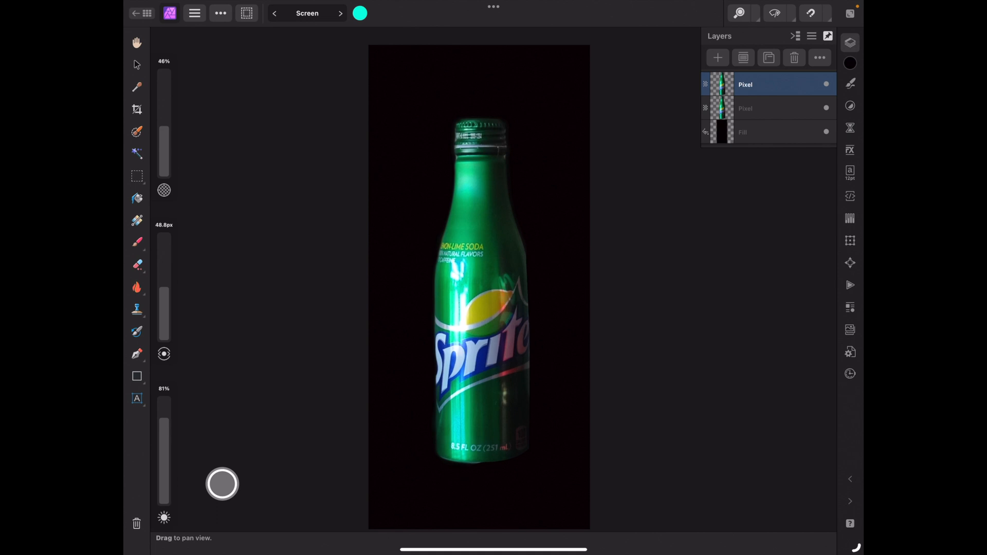
pyautogui.click(768, 107)
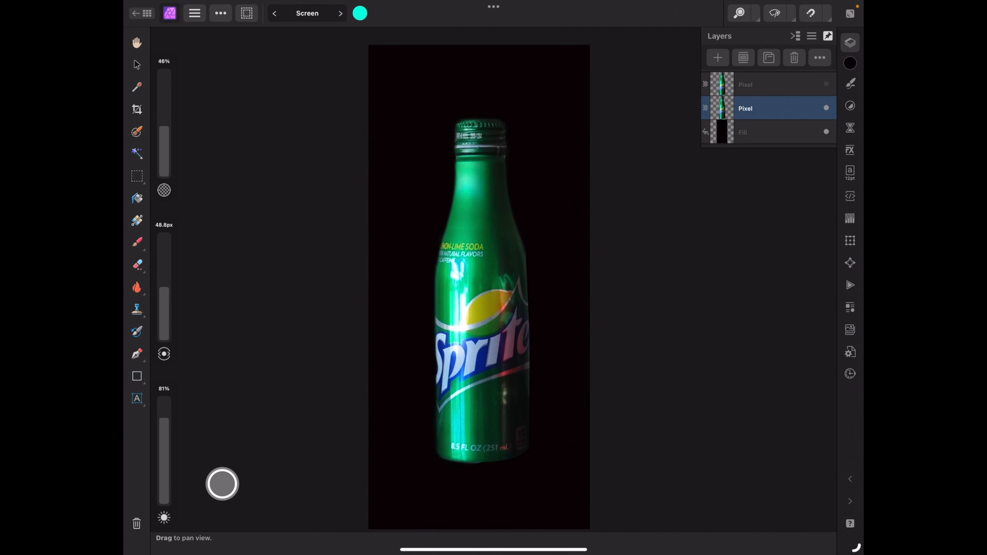
pyautogui.click(246, 13)
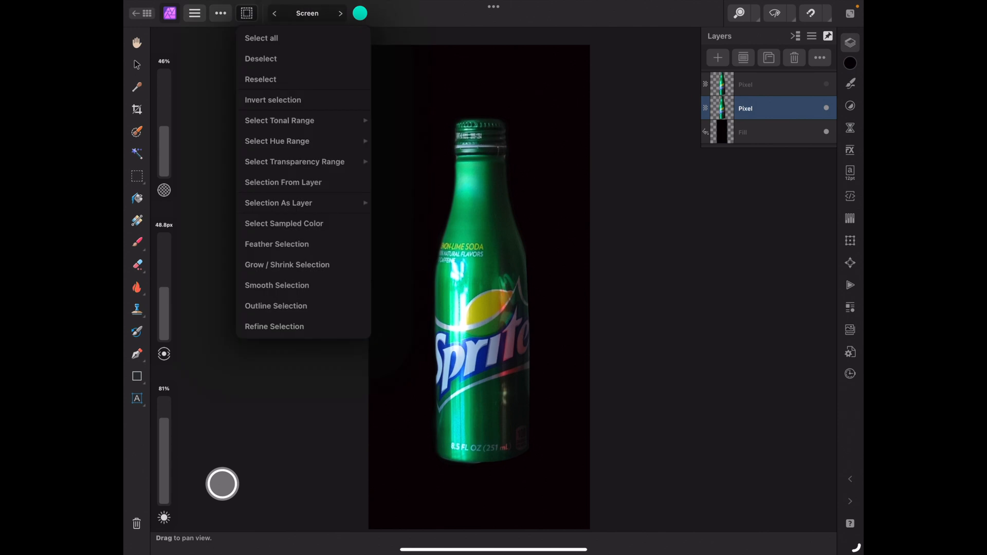
pyautogui.click(283, 182)
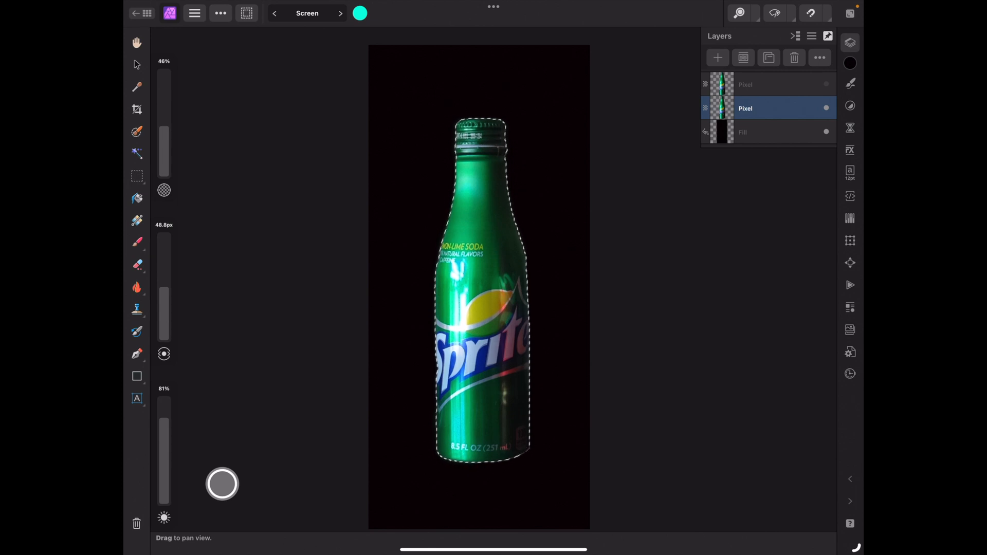
# Fill the selection with a vertical linear gradient from dark purple through blue to green
pyautogui.click(137, 220)
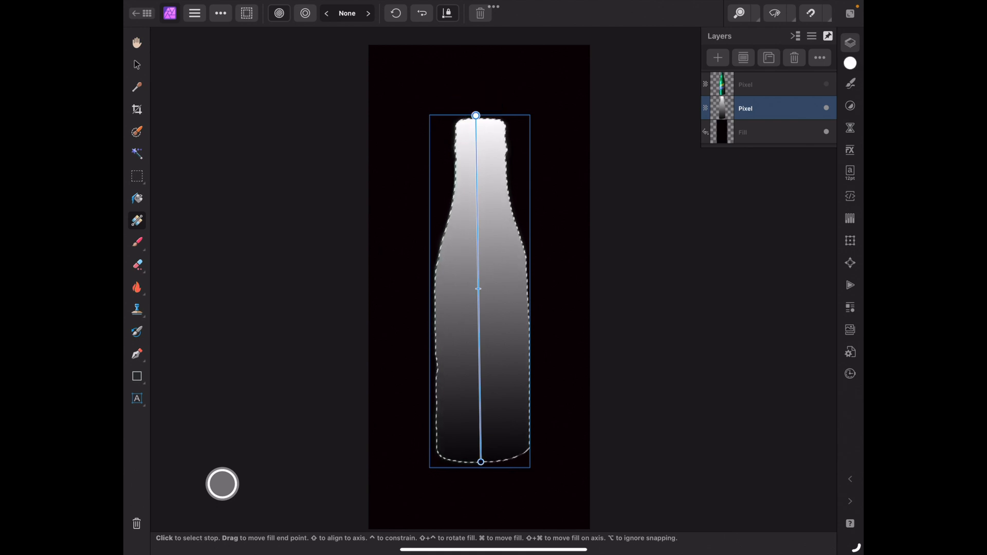
pyautogui.click(850, 62)
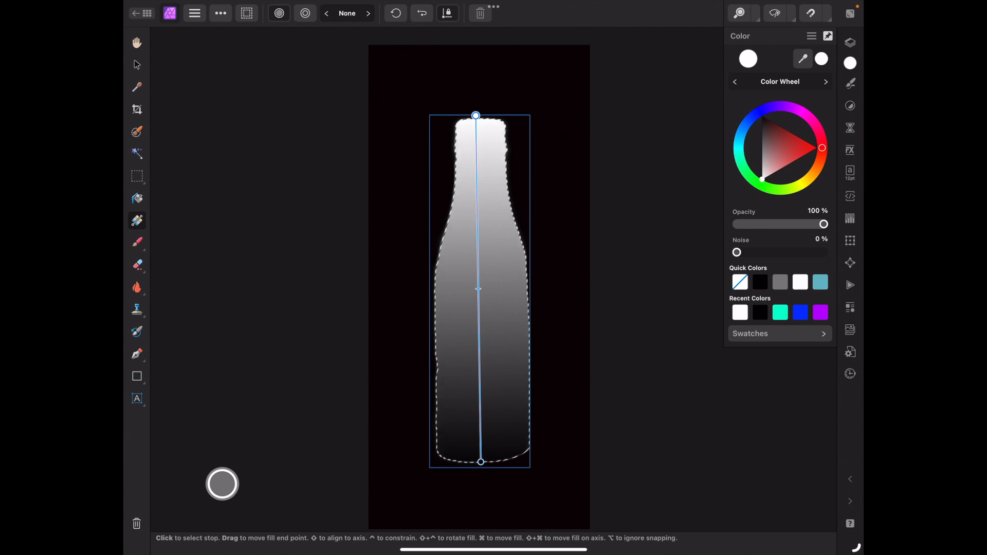
pyautogui.click(762, 129)
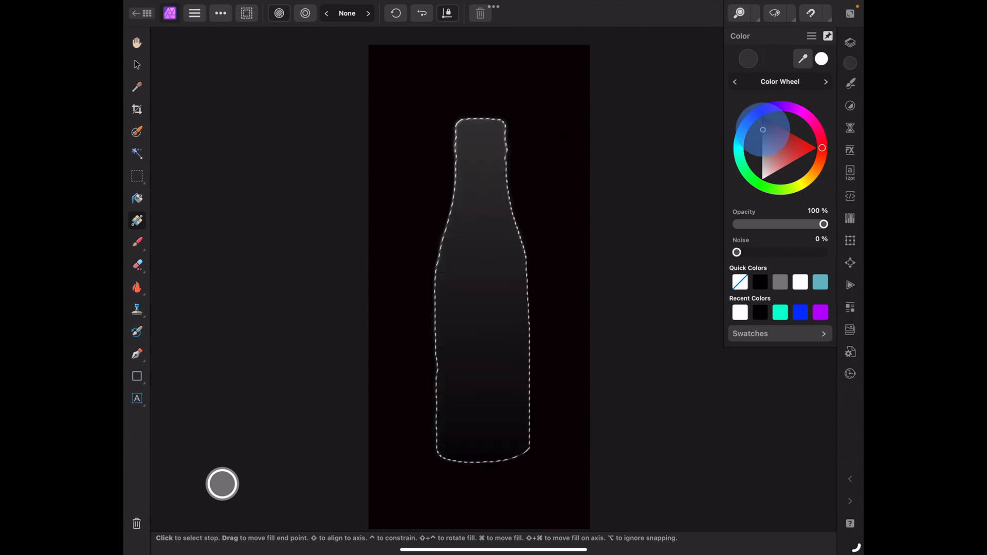
pyautogui.click(769, 107)
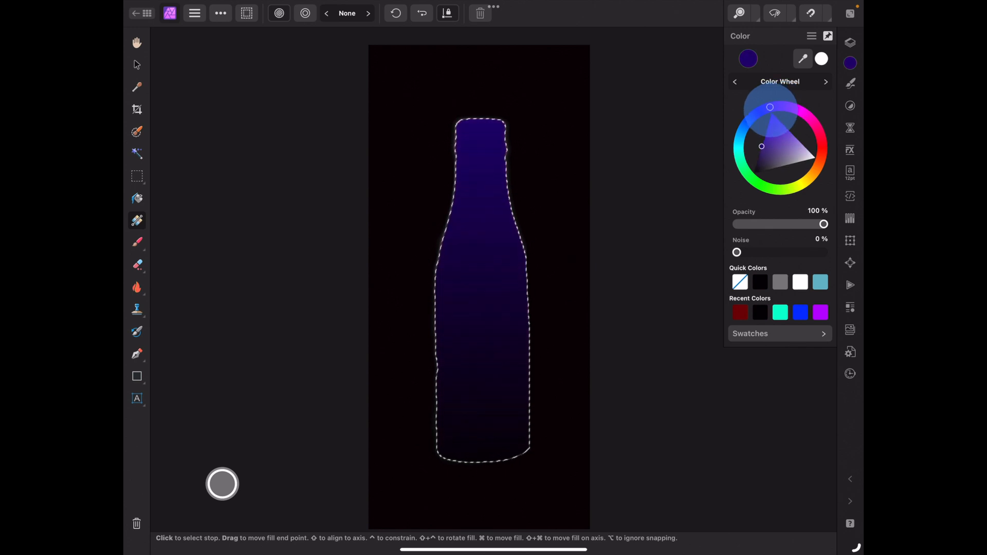
pyautogui.click(802, 112)
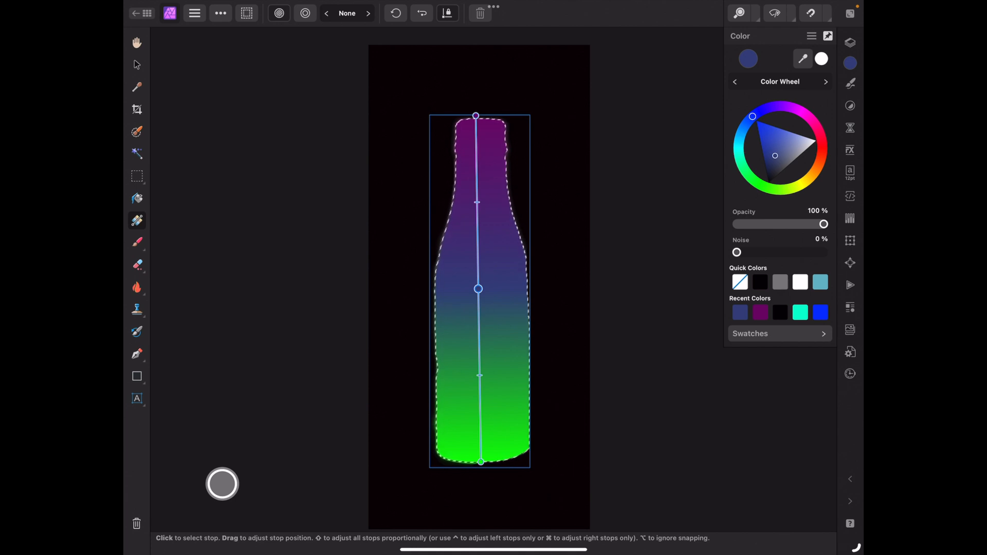
pyautogui.click(137, 65)
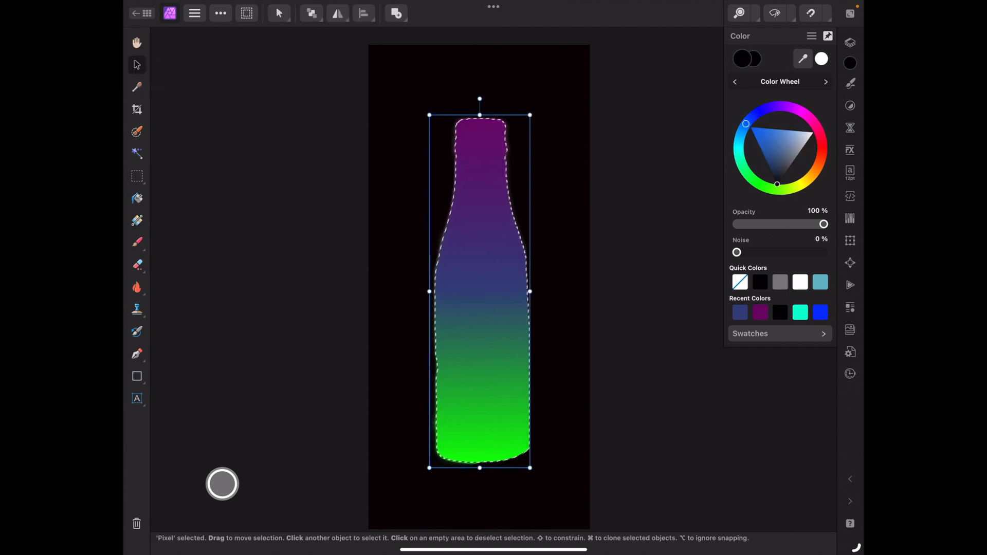
# Deselect the bottle outline on the gradient layer
pyautogui.rightClick(481, 290)
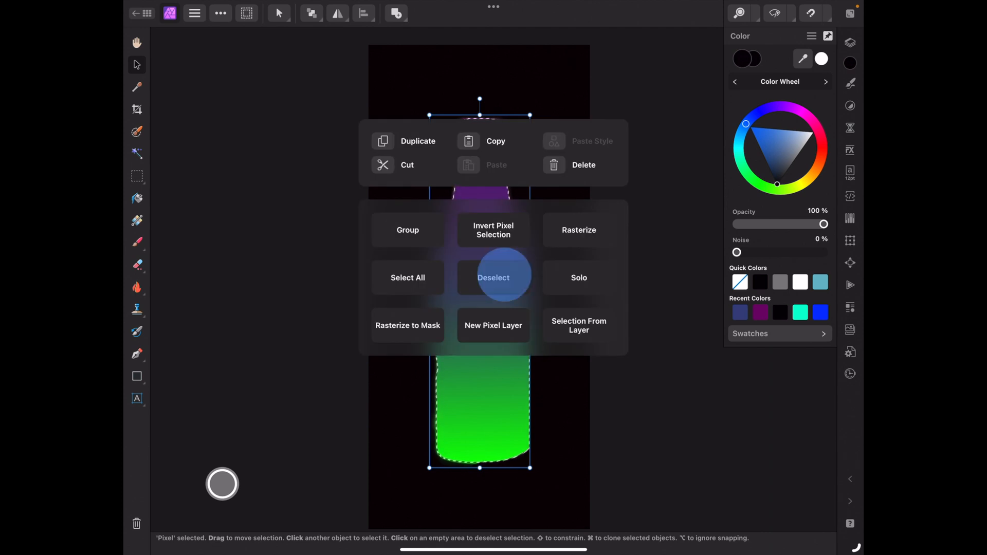
pyautogui.click(494, 278)
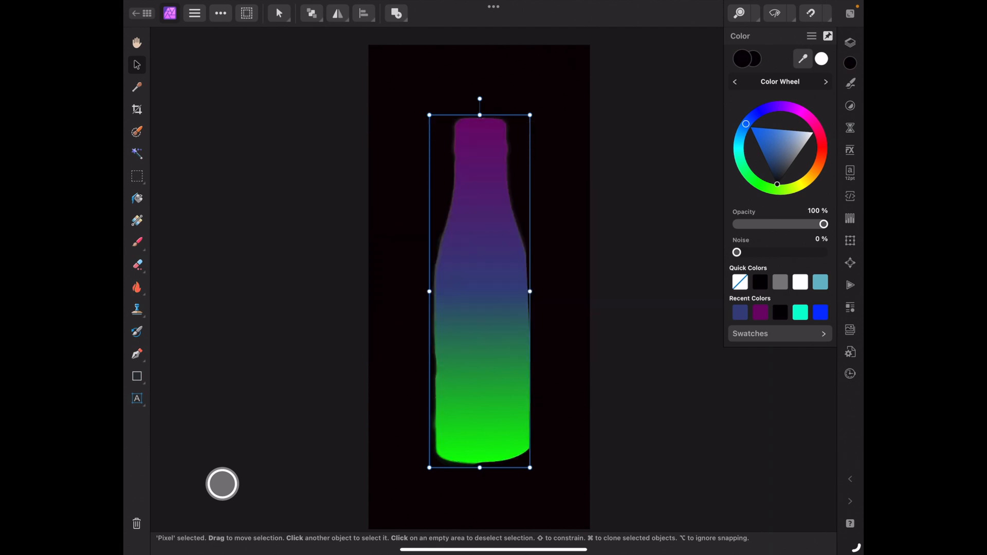
pyautogui.click(849, 42)
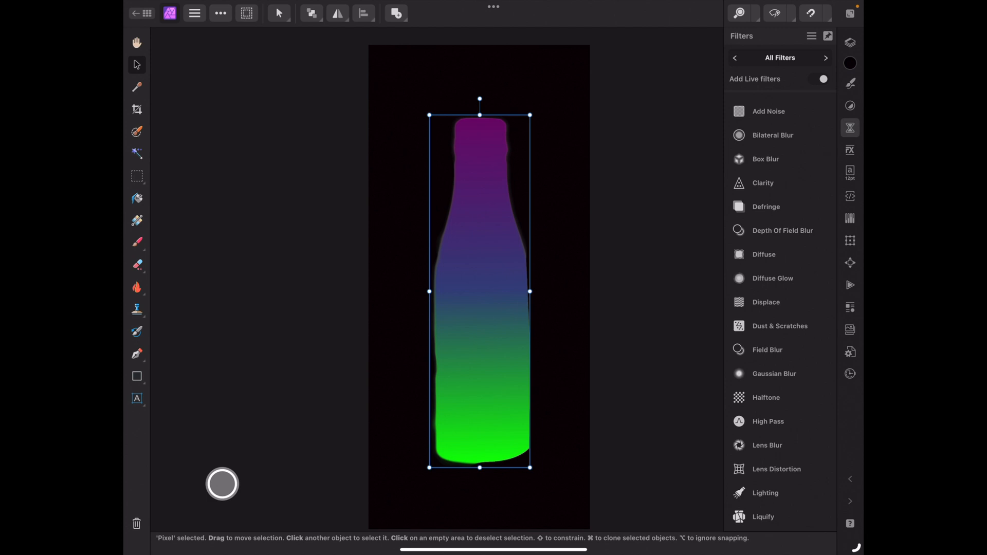
# Apply a Gaussian Blur of about 73 px to the gradient silhouette
pyautogui.click(825, 57)
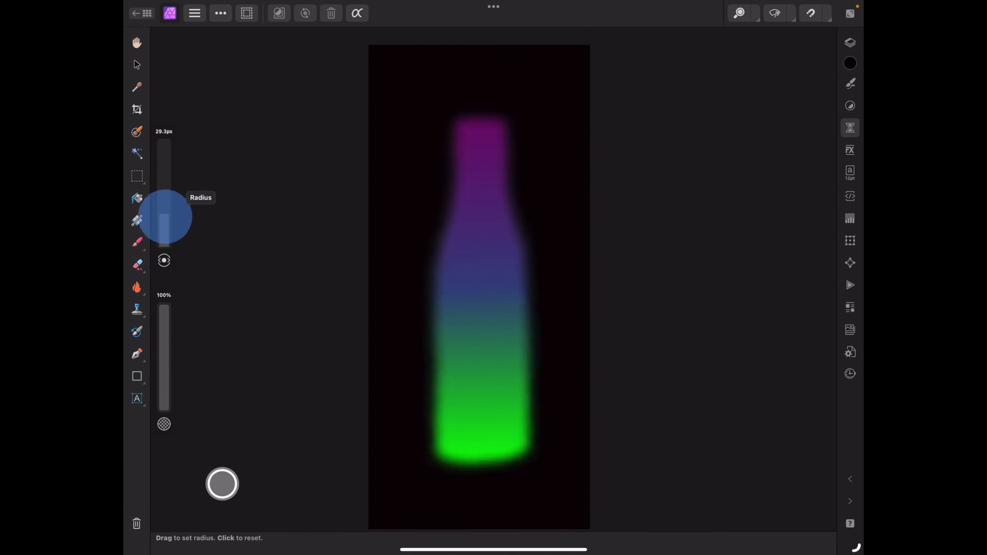
pyautogui.moveTo(164, 217); pyautogui.dragTo(167, 176)
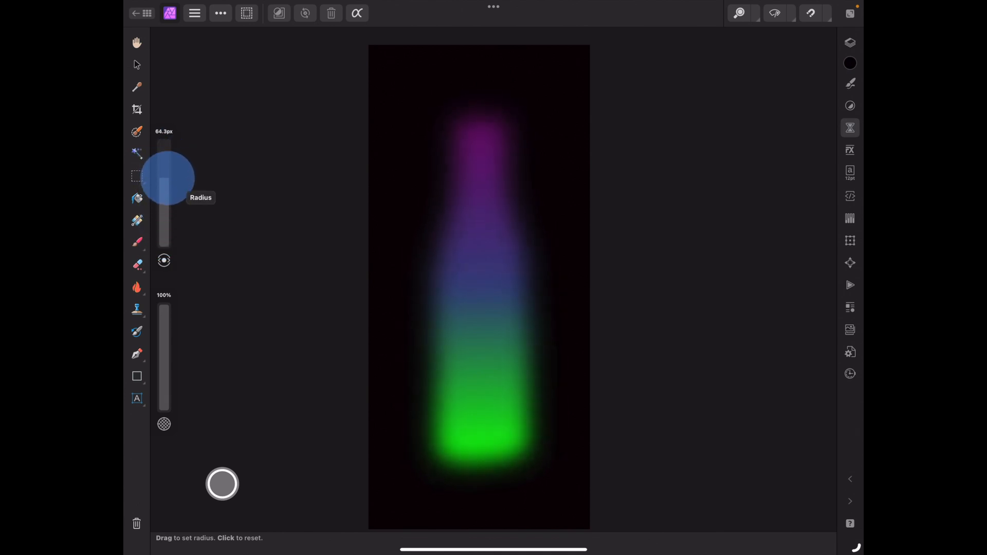
pyautogui.moveTo(167, 176); pyautogui.dragTo(166, 189)
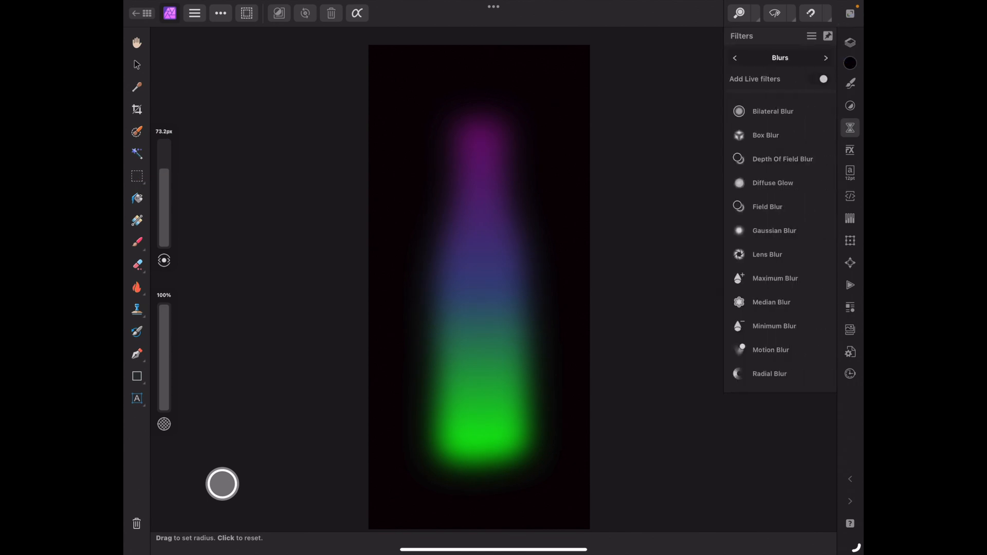
# Show the bottle photo again and scale up the blurred glow into a halo behind it
pyautogui.click(850, 42)
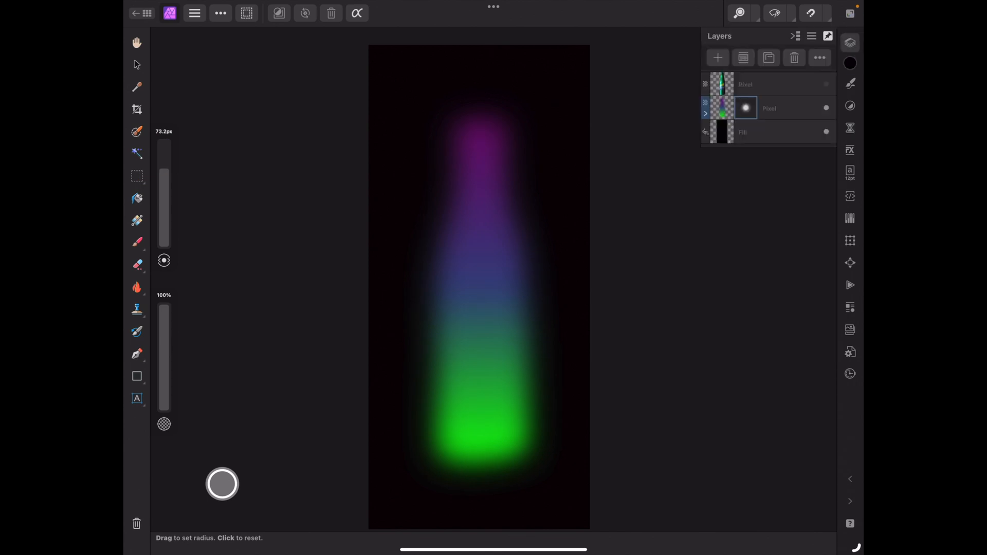
pyautogui.click(827, 83)
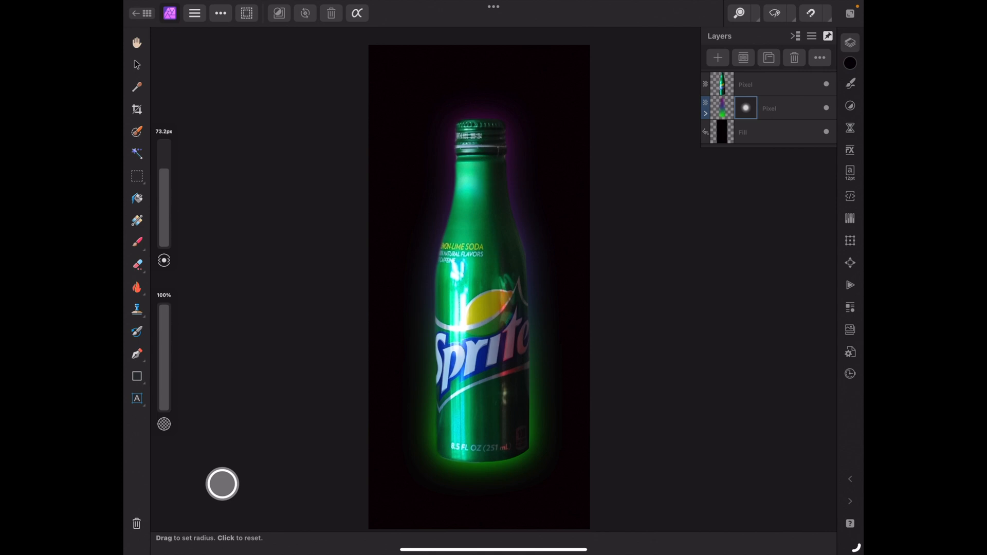
pyautogui.click(784, 108)
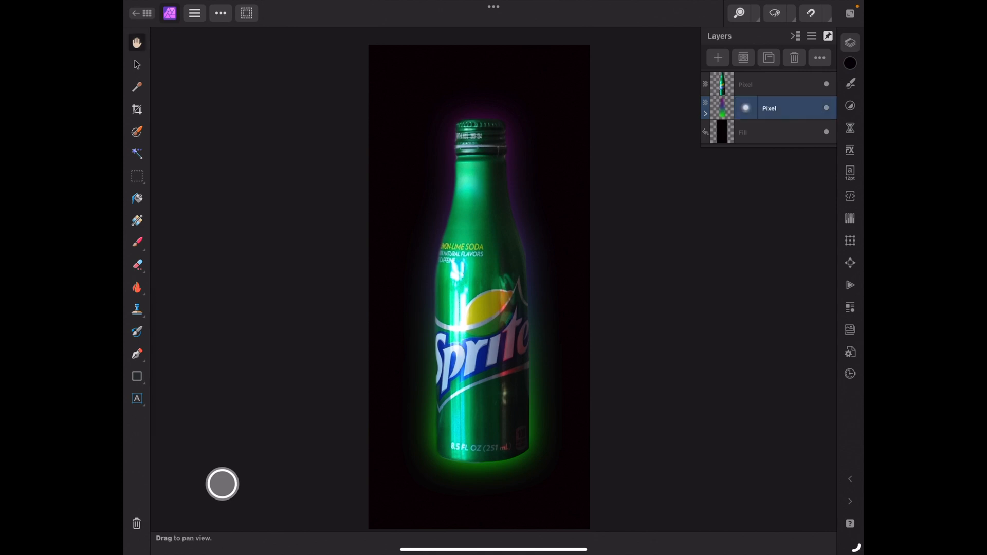
pyautogui.click(137, 64)
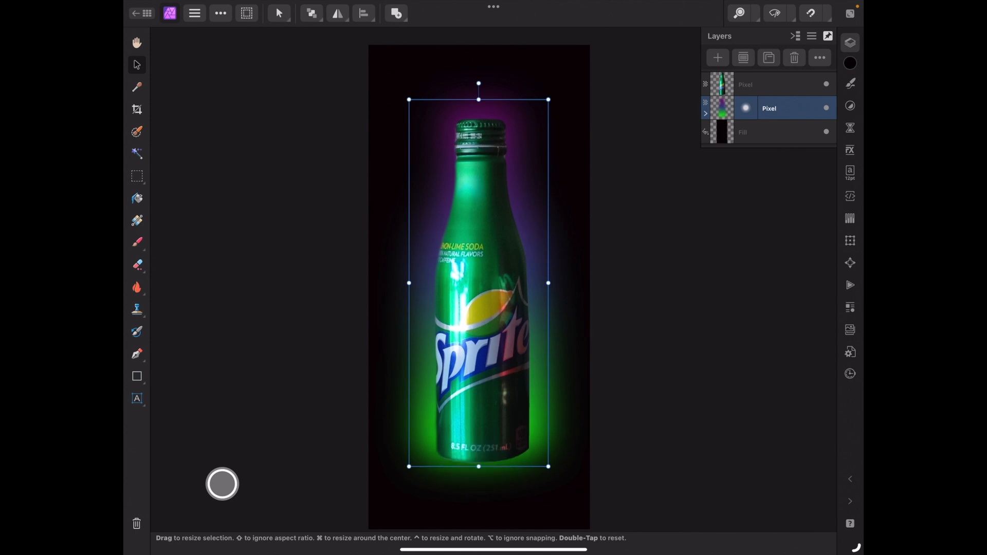
pyautogui.click(783, 84)
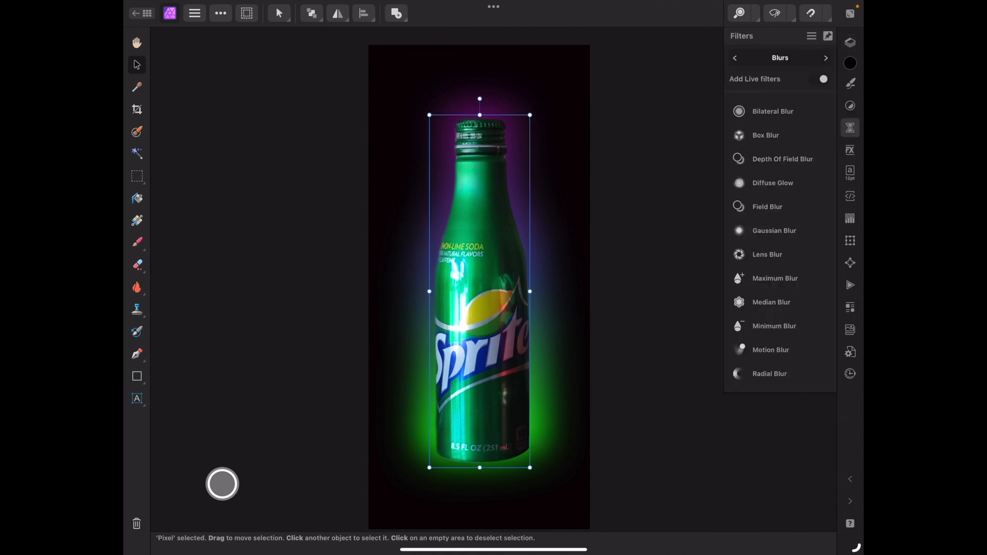
# Browse Noise and Blurs, then choose Lighting from the All Filters list
pyautogui.click(826, 57)
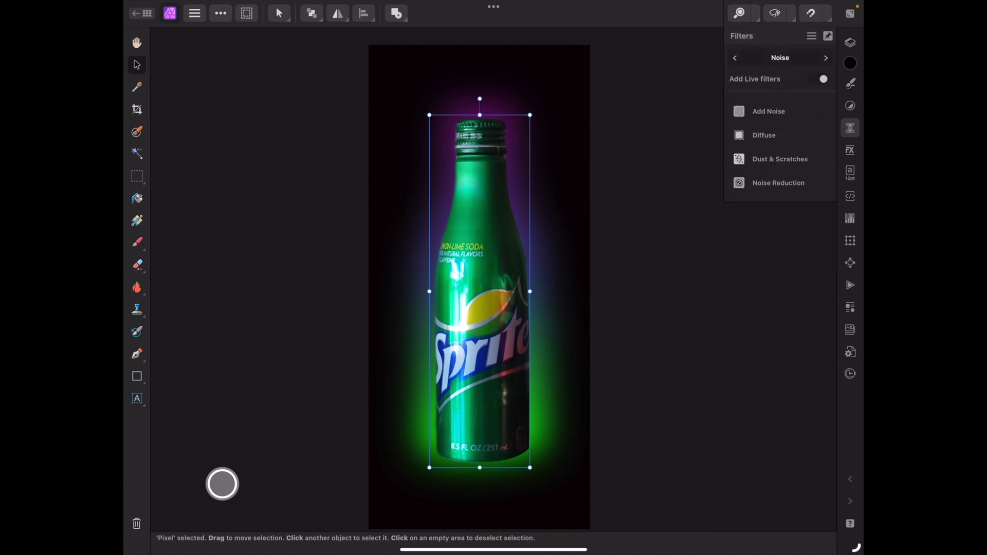
pyautogui.click(734, 58)
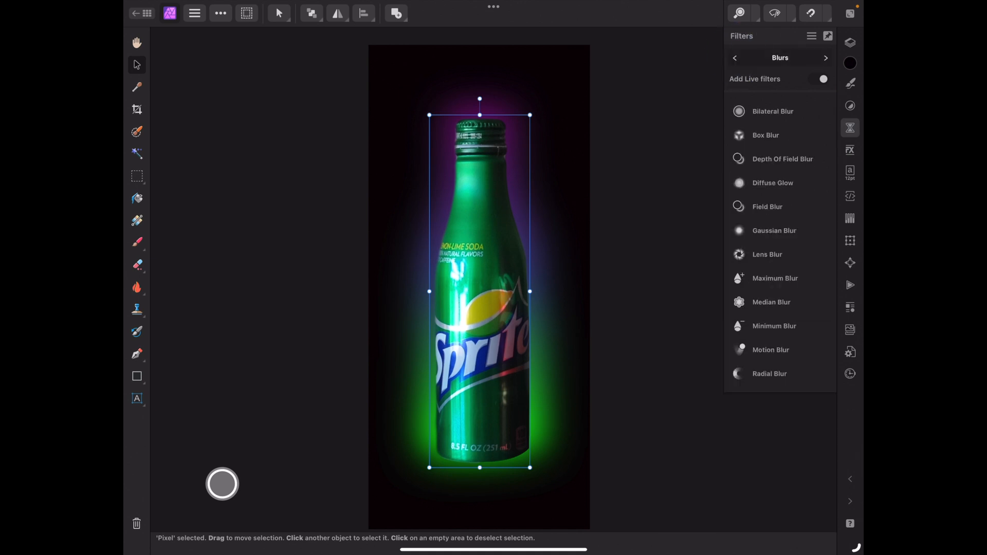
pyautogui.click(734, 57)
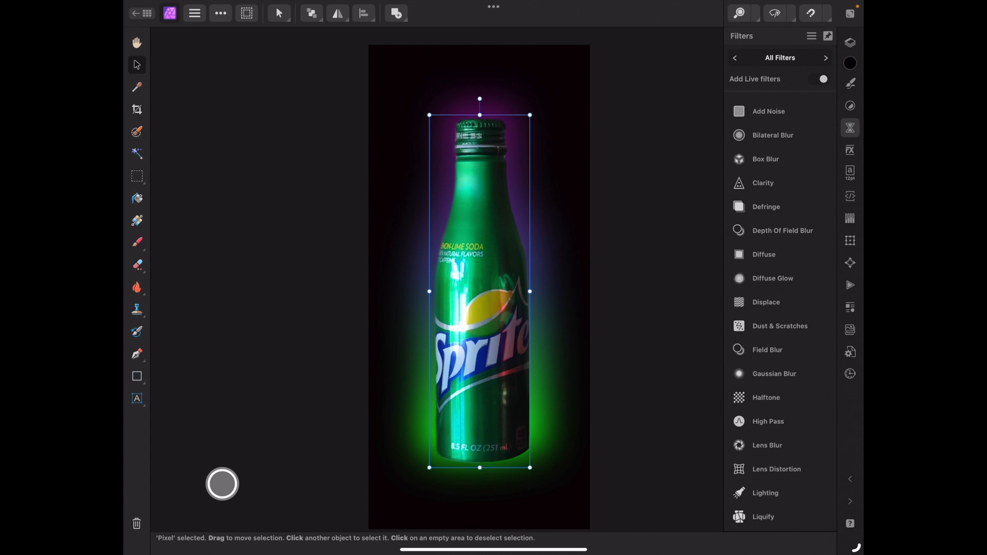
pyautogui.click(765, 493)
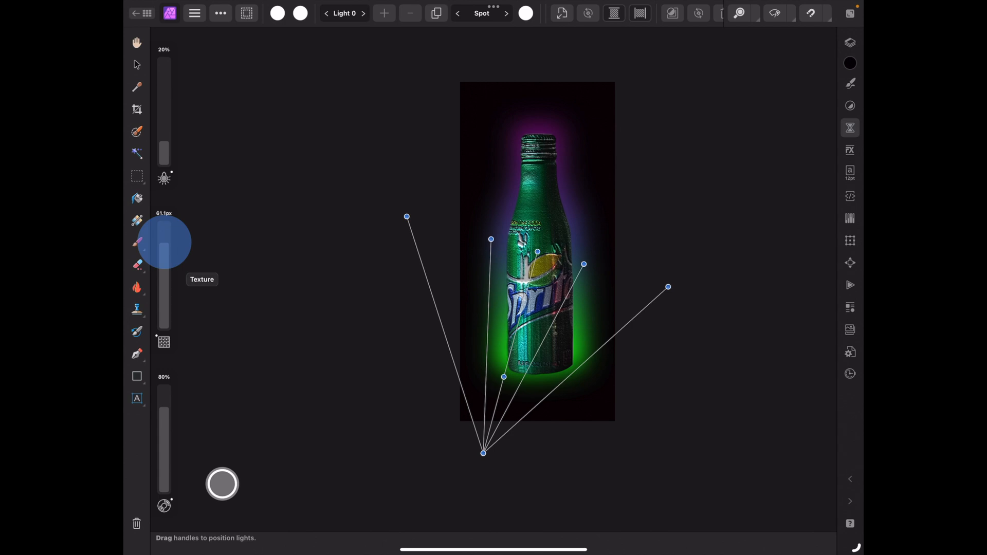
# Raise the spot lighting's Texture to 100 px and apply the filter
pyautogui.moveTo(164, 241); pyautogui.dragTo(163, 201)
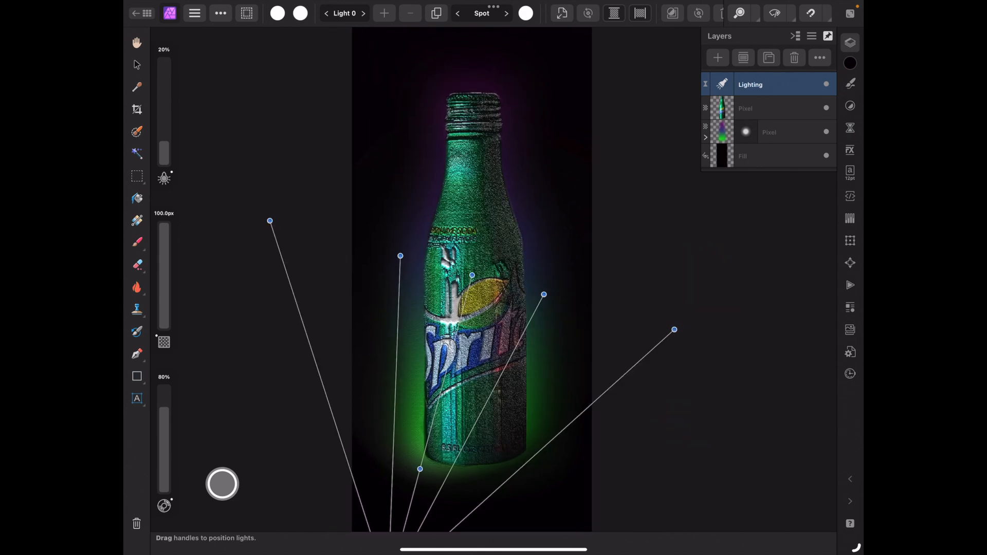
pyautogui.click(768, 131)
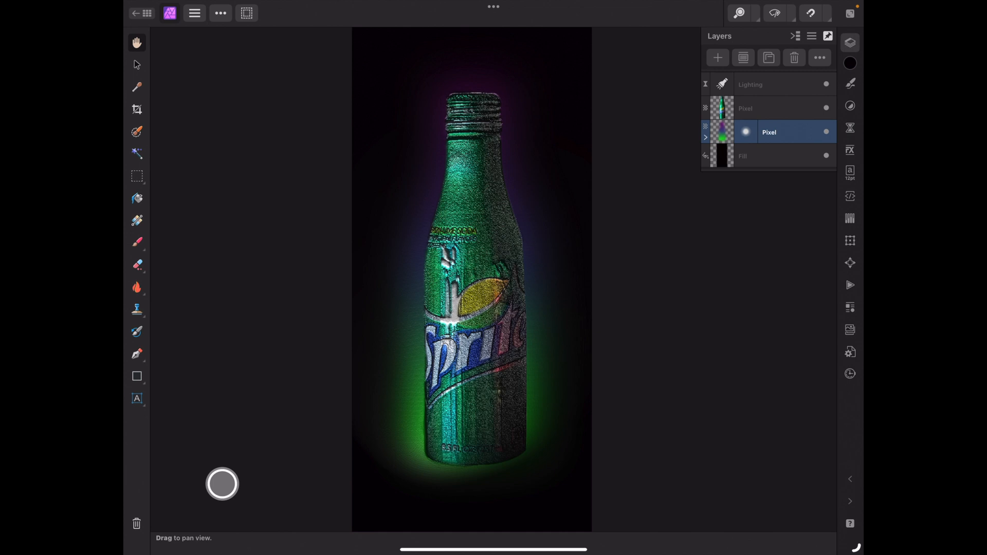
# Enlarge the blurred glow layer with the Move tool so the halo covers more background
pyautogui.click(135, 65)
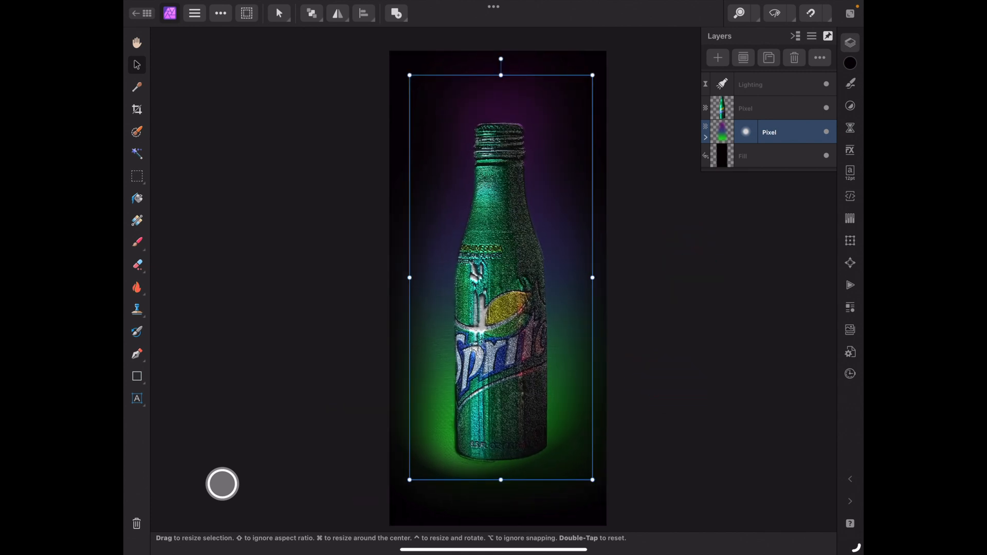
pyautogui.click(749, 83)
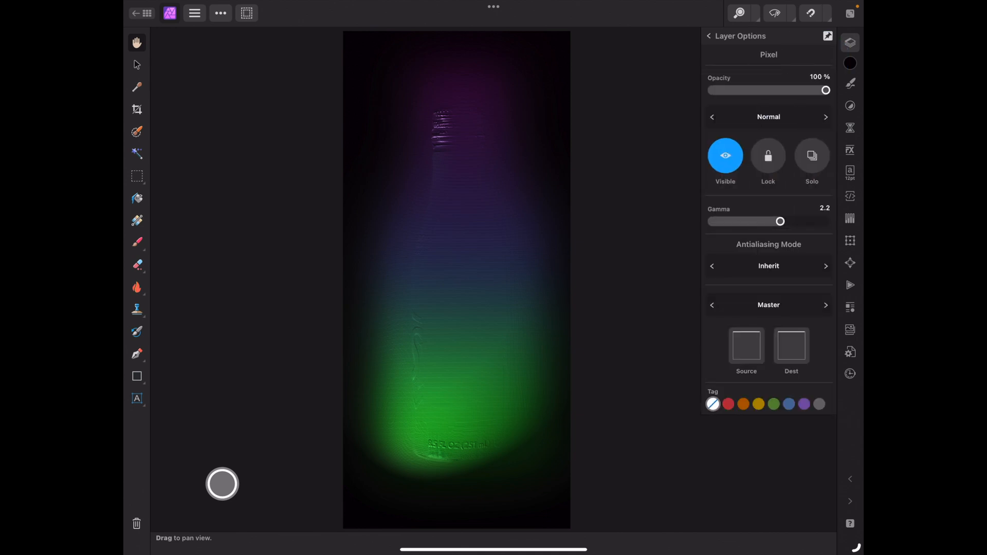
# Duplicate the gradient layer above the bottle and open its layer settings
pyautogui.click(768, 116)
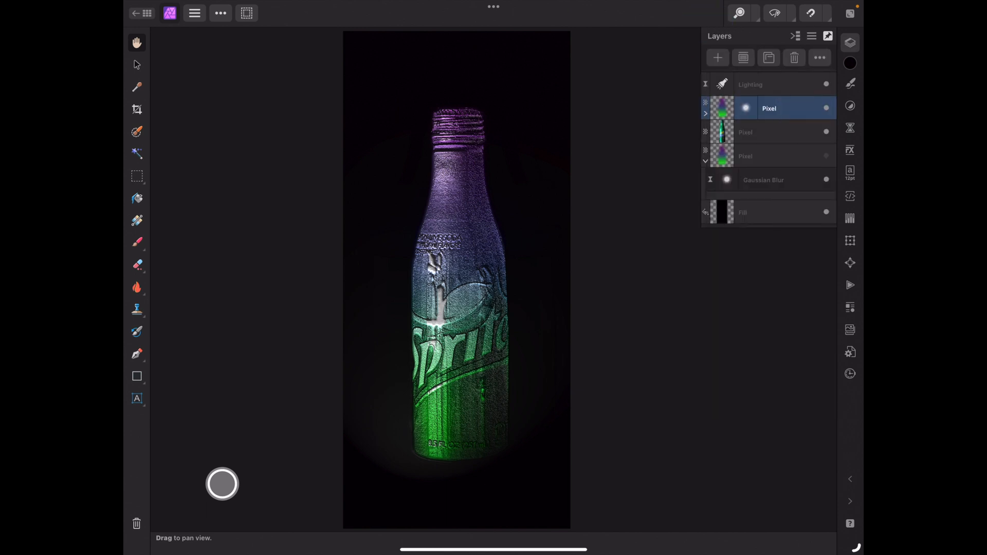
pyautogui.click(770, 108)
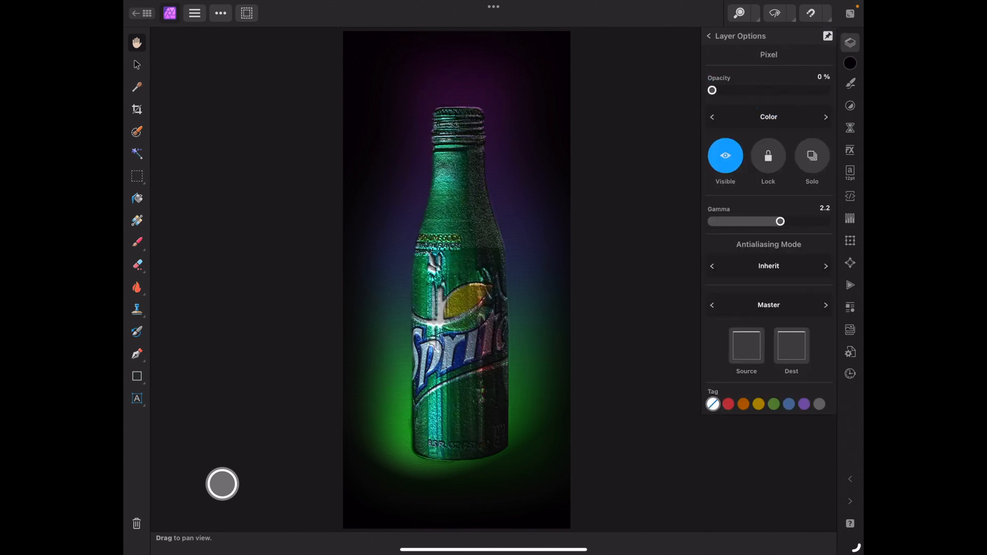
# Set the top gradient overlay to Color blend mode at 58% opacity
pyautogui.click(822, 77)
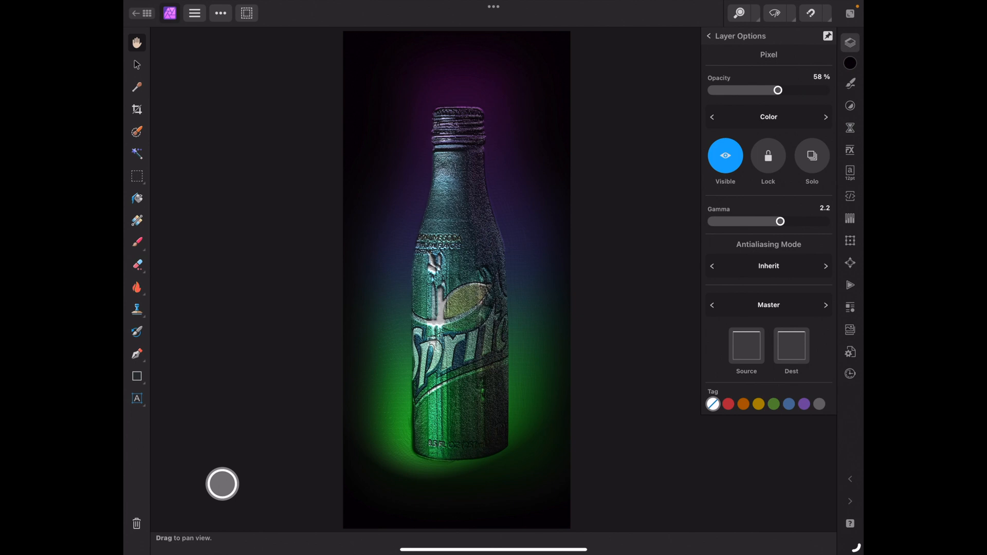
pyautogui.click(709, 36)
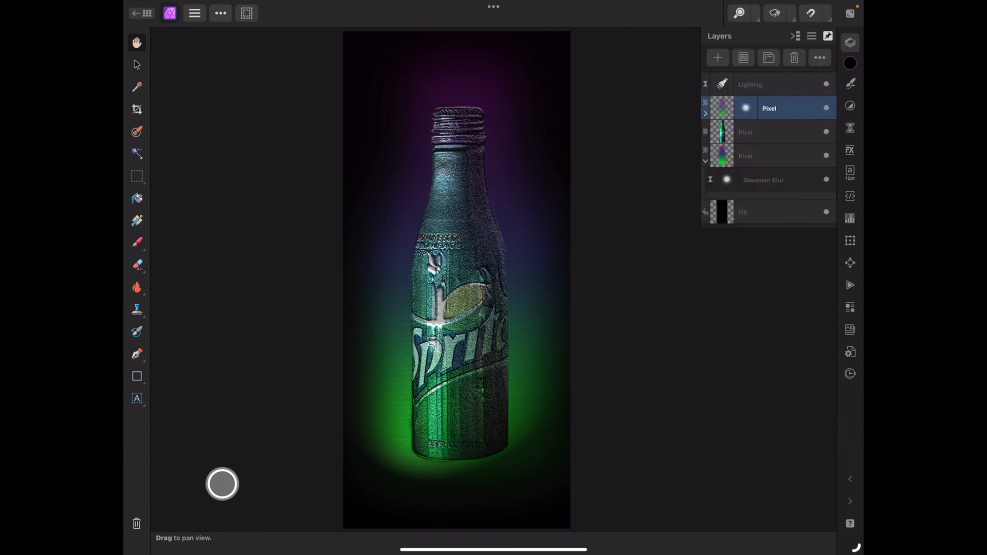